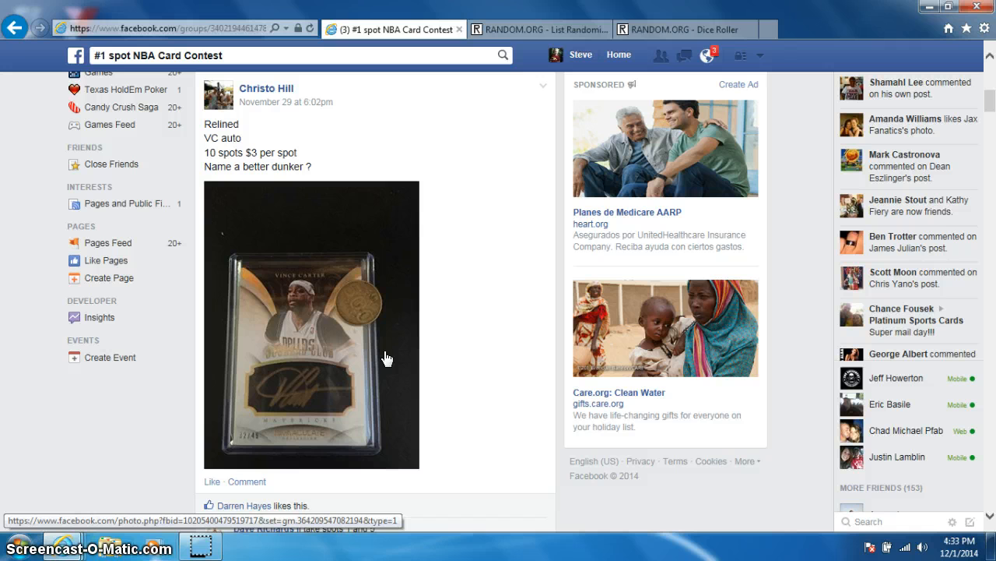
Scroll to the bottom of the contest post's spot-claim comments, reaching the comment box
{"action": "scroll", "scroll_direction": "down", "scroll_amount": 3}
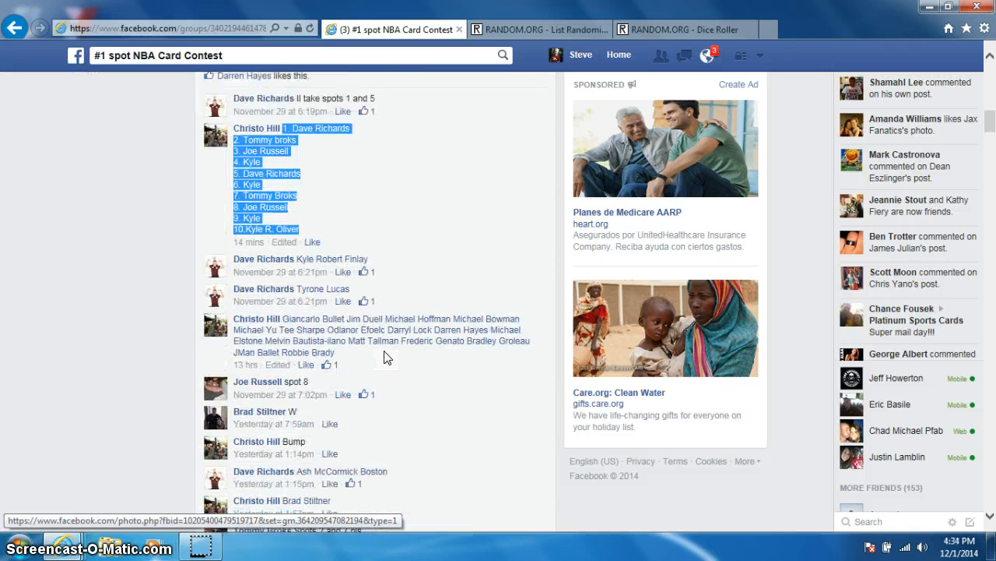
{"action": "scroll", "scroll_direction": "down", "scroll_amount": 3}
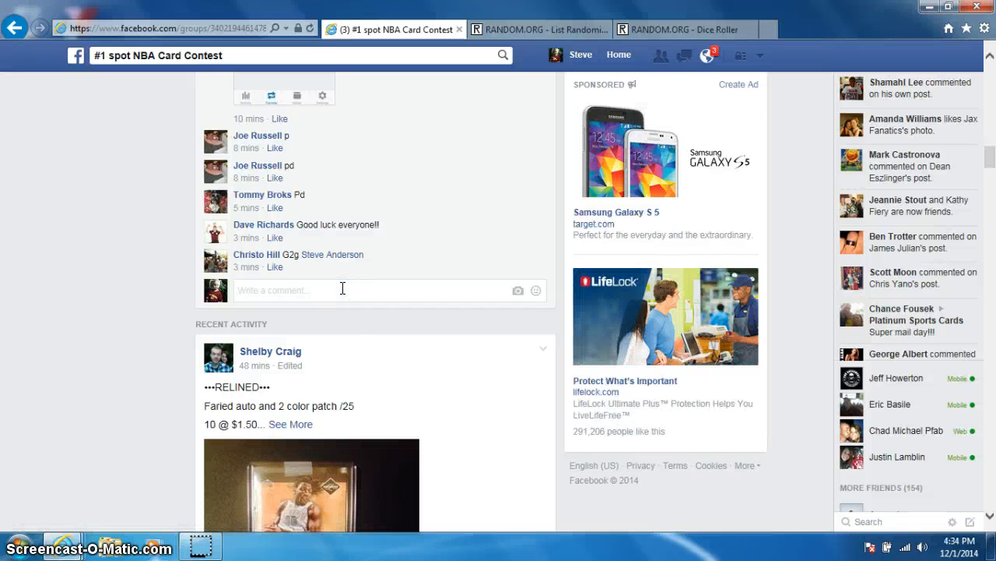
Post a 'LIVE' comment on the thread, then move to the RANDOM.ORG List Randomizer
{"action": "left_click", "coordinate": [342, 289]}
{"action": "type", "text": "LIVE"}
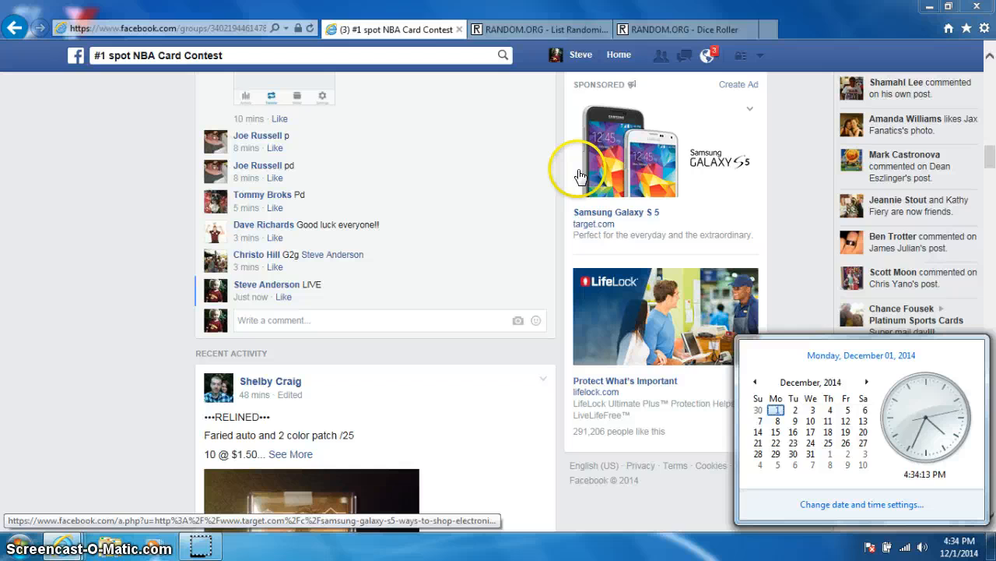
{"action": "left_click", "coordinate": [537, 28]}
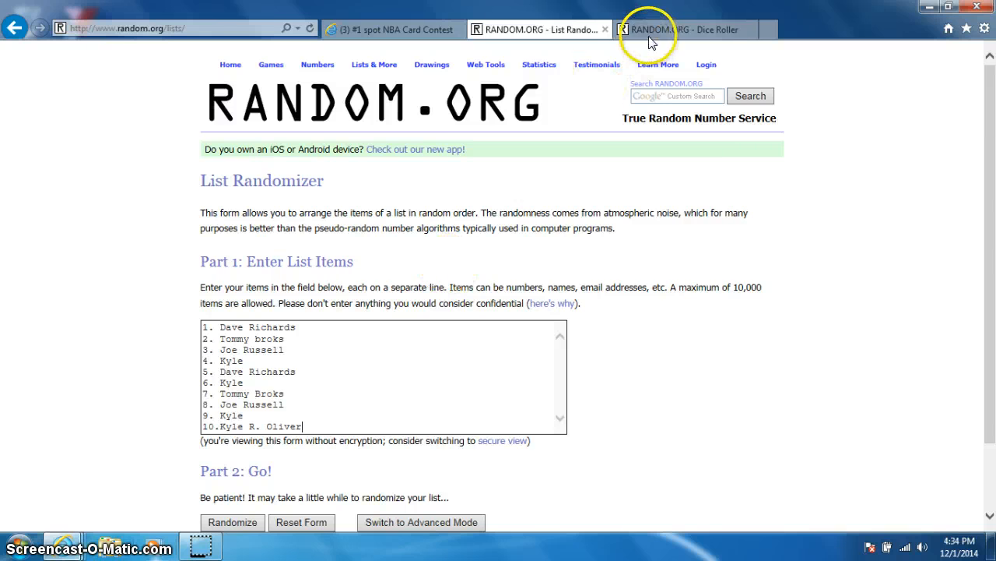
Roll two dice on the Dice Roller (2 and 5) and return to the ten-name list
{"action": "left_click", "coordinate": [685, 28]}
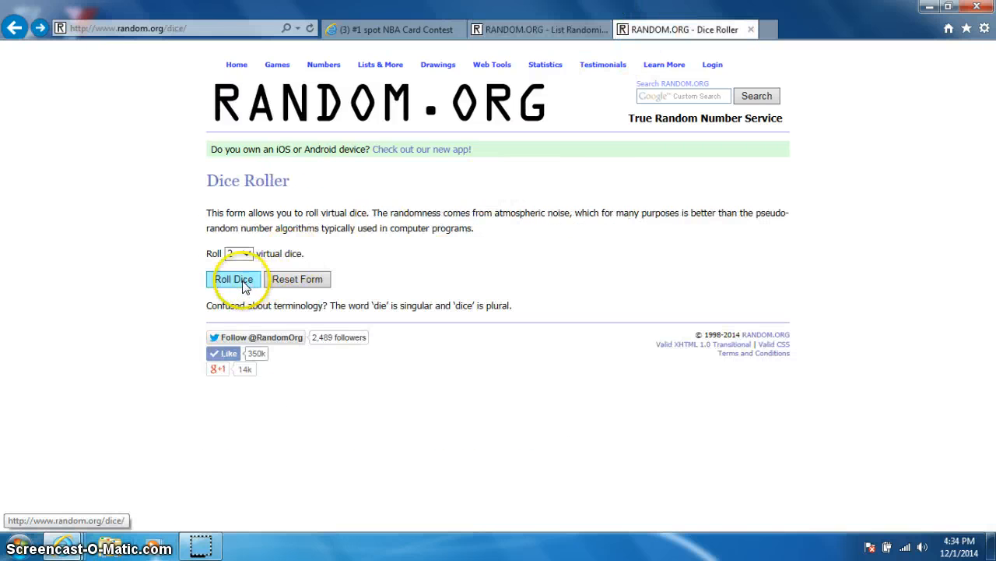
{"action": "left_click", "coordinate": [233, 278]}
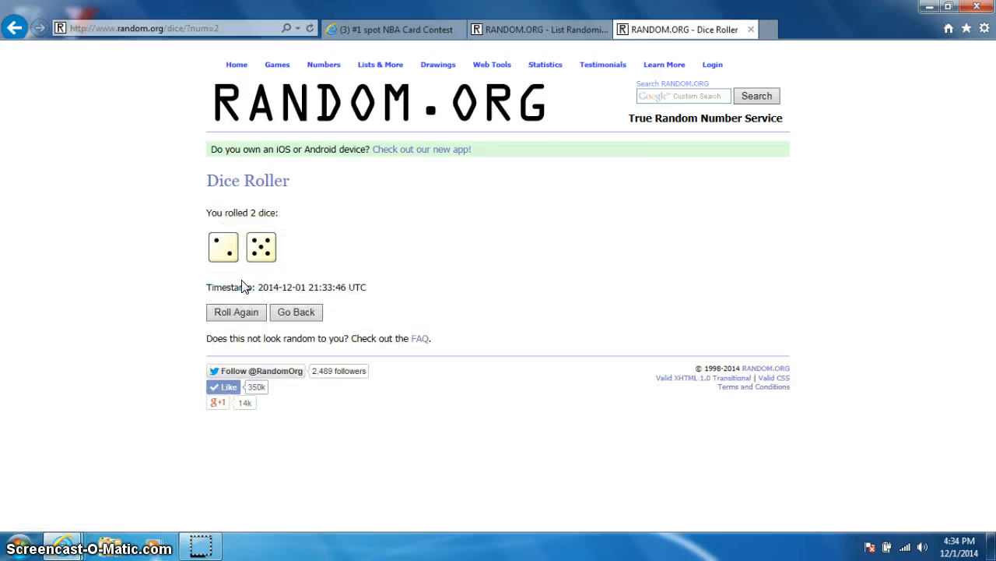
{"action": "left_click", "coordinate": [537, 28]}
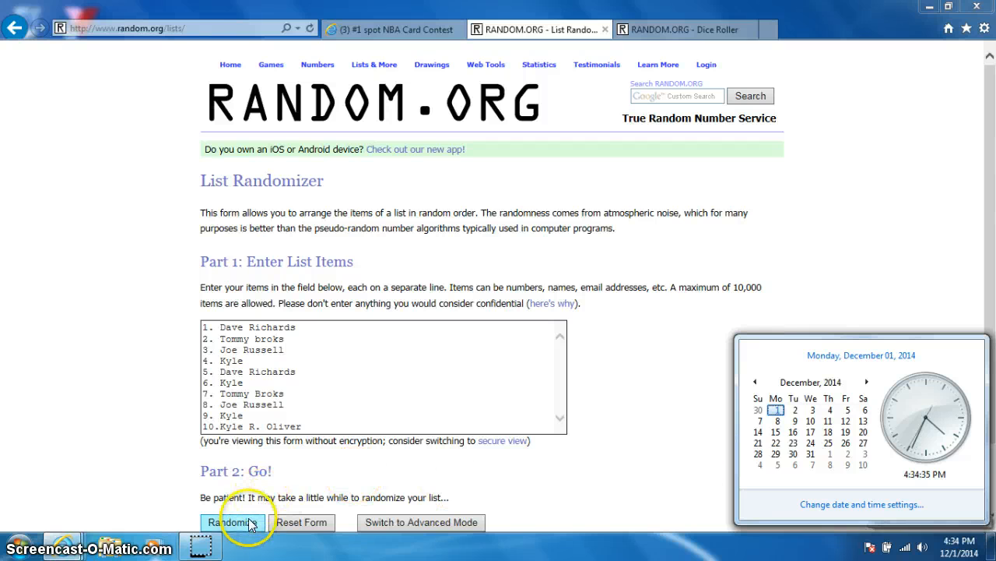
Randomize the ten-name list six times, ending with Kyle (spot 6) on top
{"action": "left_click", "coordinate": [232, 522]}
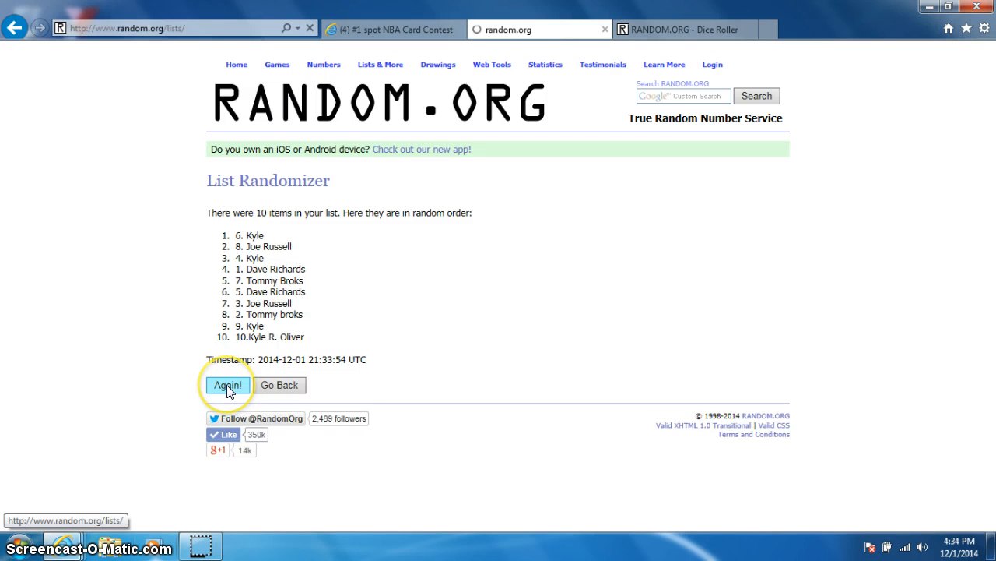
{"action": "left_click", "coordinate": [228, 385]}
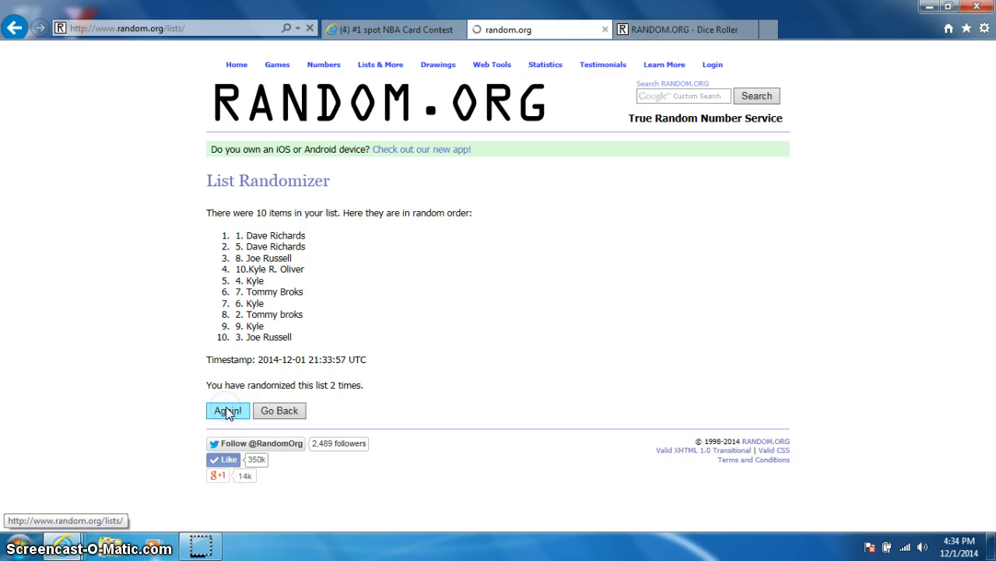
{"action": "left_click", "coordinate": [228, 411]}
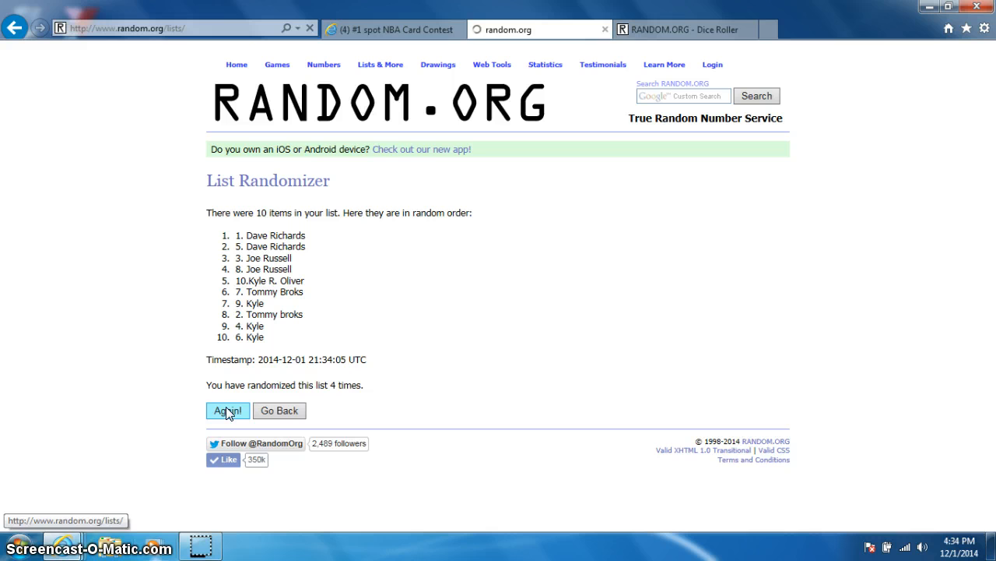
{"action": "left_click", "coordinate": [227, 411]}
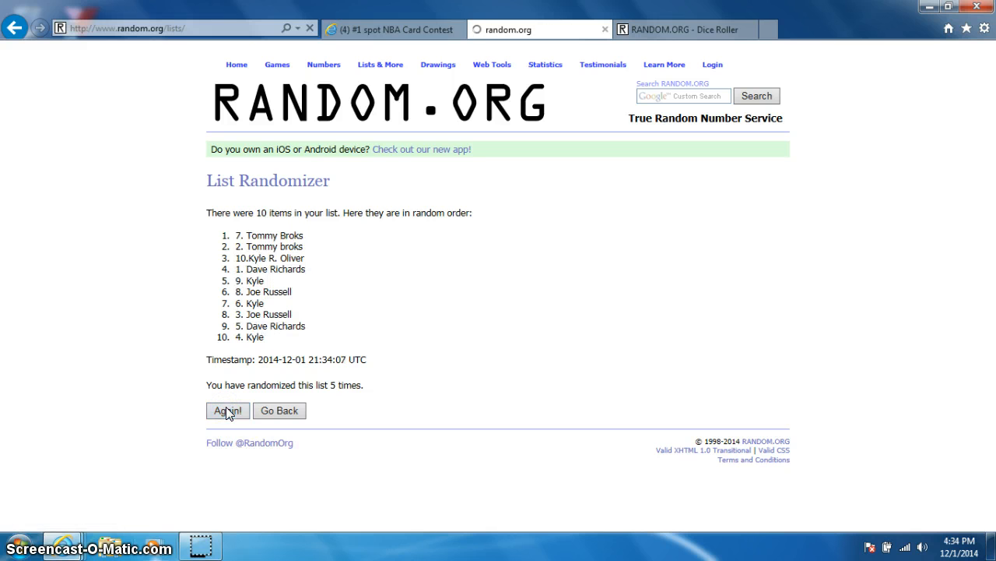
{"action": "left_click", "coordinate": [227, 411]}
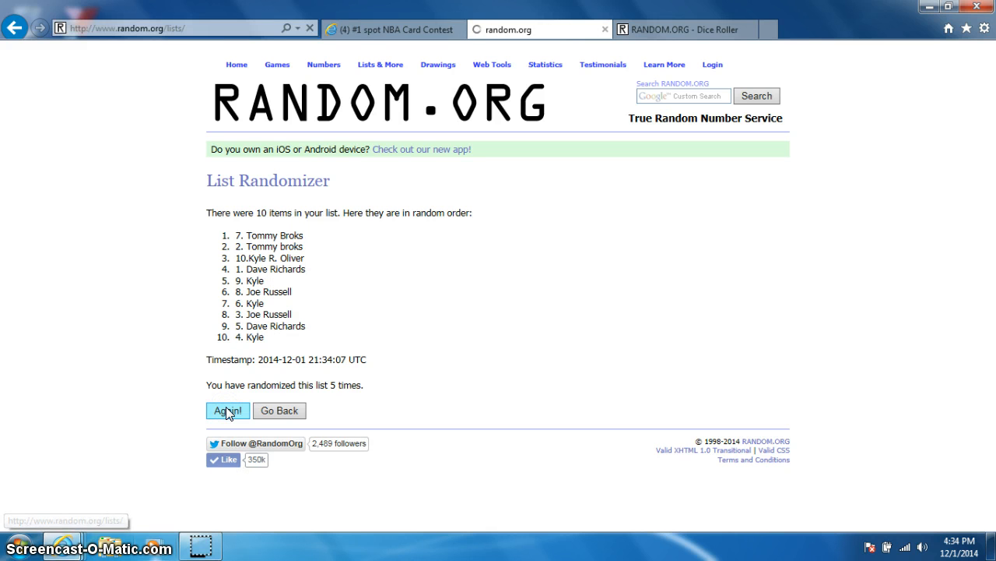
{"action": "left_click", "coordinate": [227, 411]}
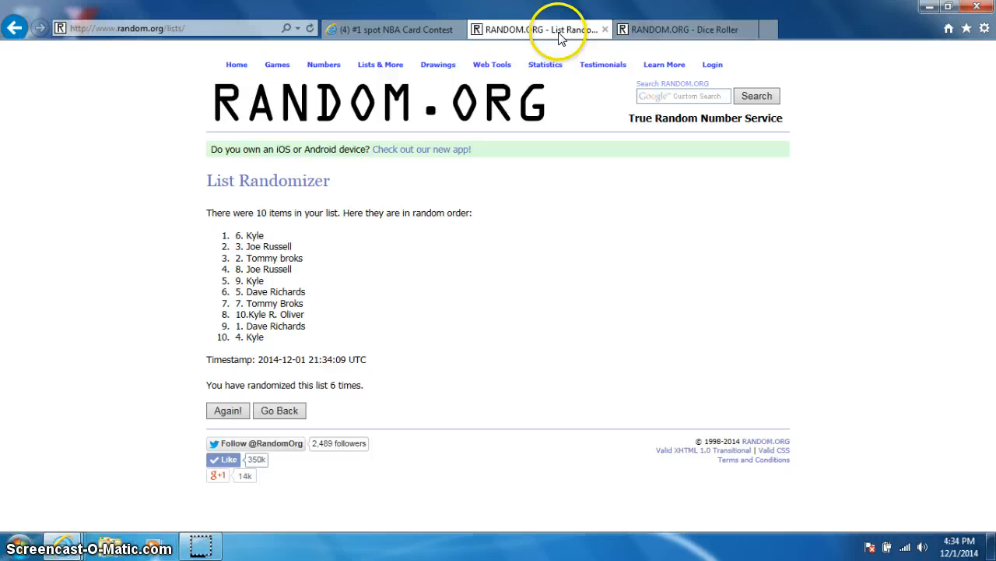
Check the clock, run the seventh shuffle putting 4. Kyle first, then revisit the 2-and-5 dice roll
{"action": "left_click", "coordinate": [966, 541]}
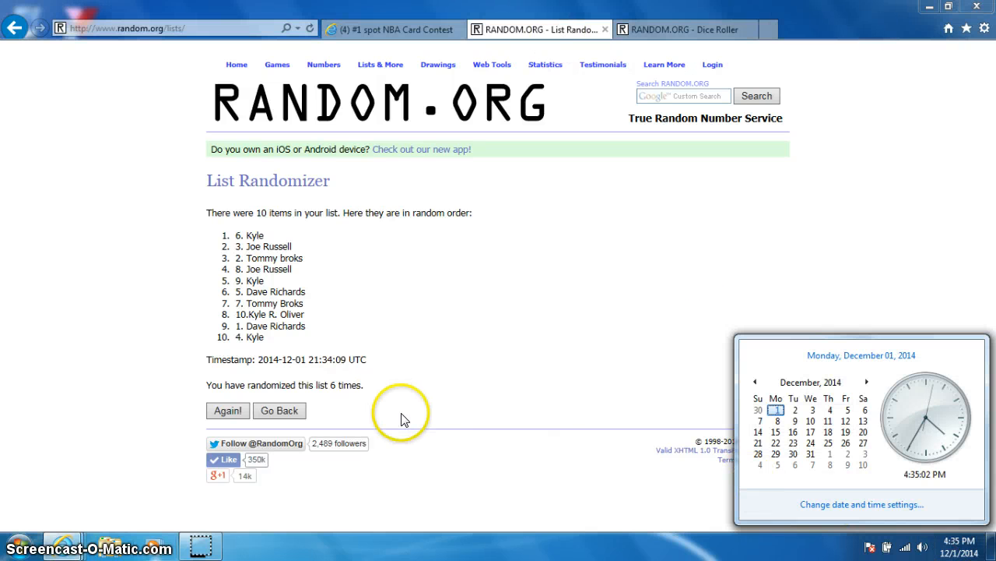
{"action": "left_click", "coordinate": [227, 411]}
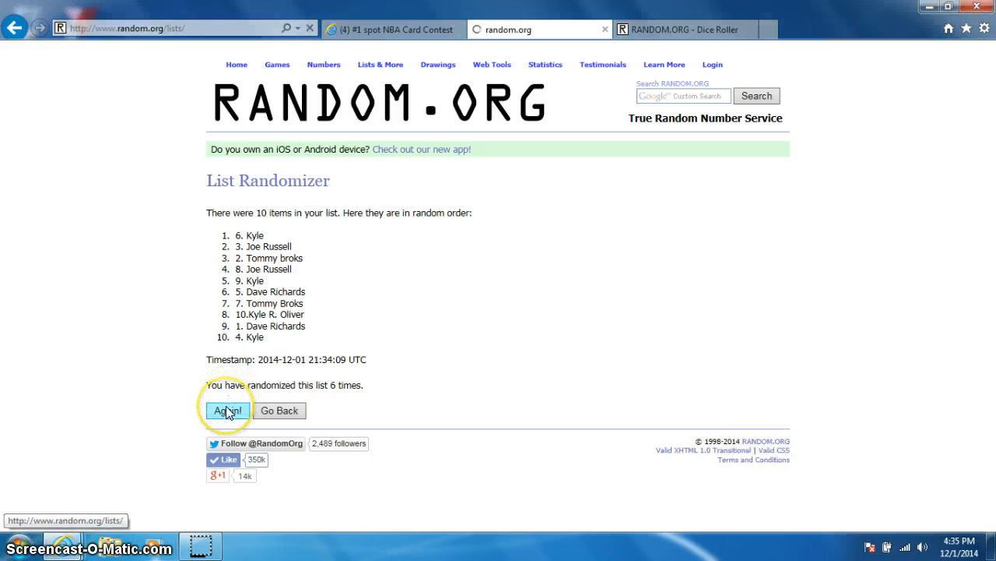
{"action": "left_click", "coordinate": [227, 411]}
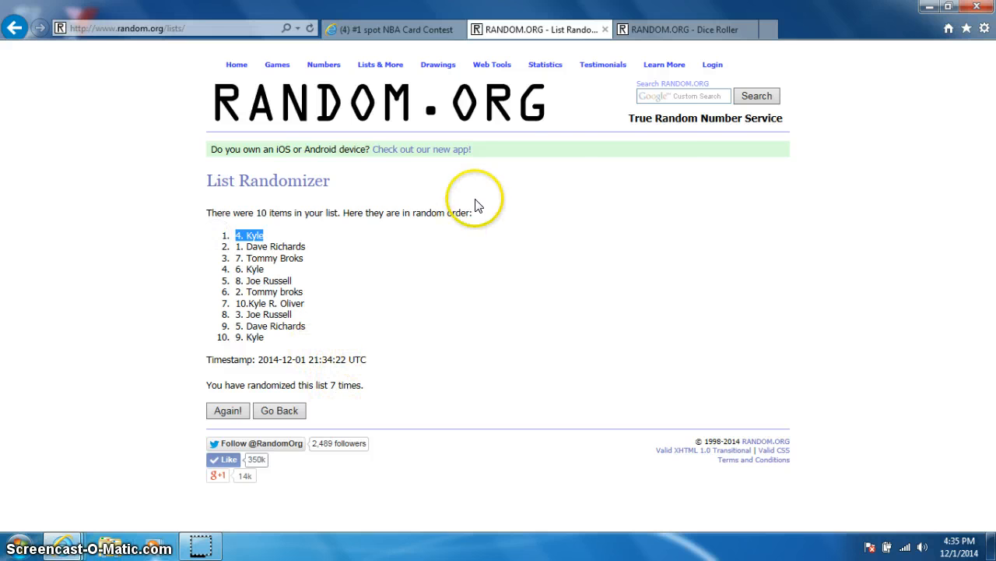
{"action": "left_click", "coordinate": [682, 28]}
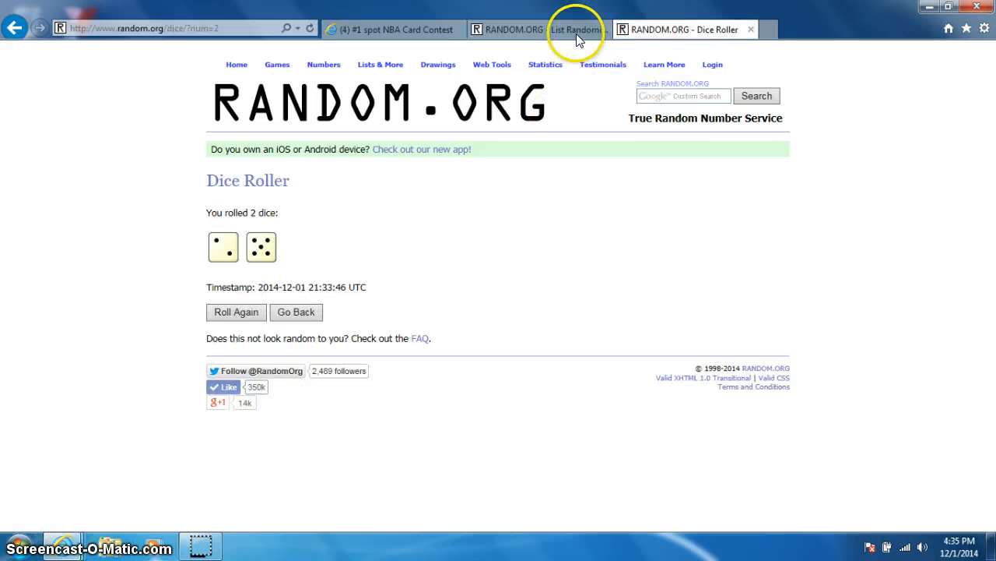
Review the seven-times list headed by 4. Kyle, then go back to the Facebook thread
{"action": "left_click", "coordinate": [575, 30]}
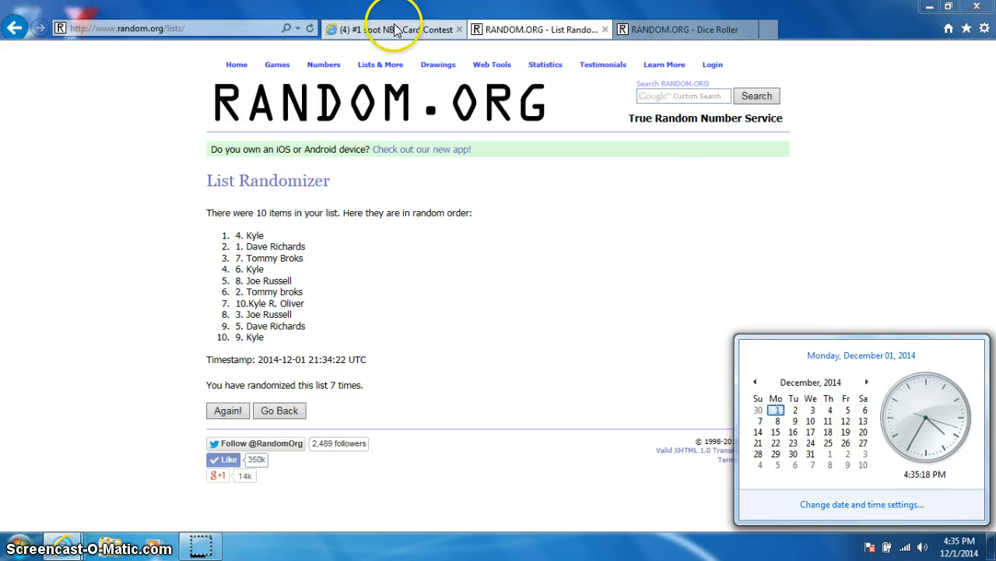
{"action": "left_click", "coordinate": [393, 30]}
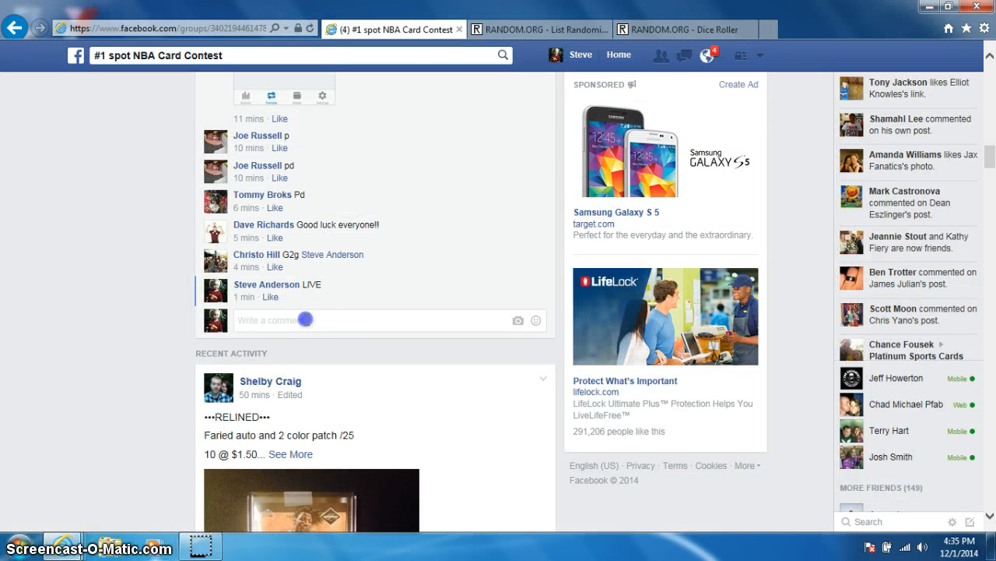
Post a 'DONE' comment after the LIVE one and show the taskbar time
{"action": "type", "text": "DONE"}
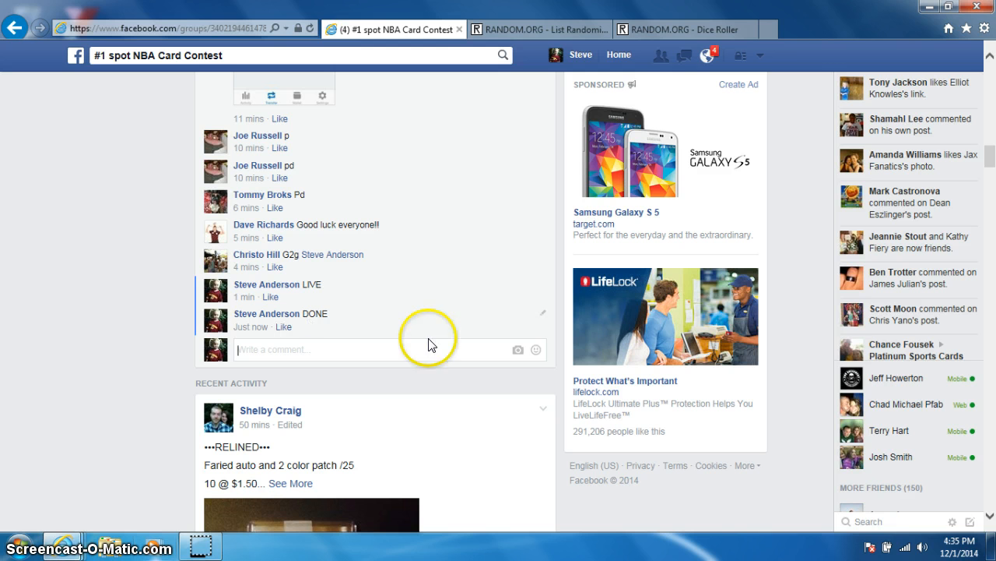
{"action": "left_click", "coordinate": [960, 542]}
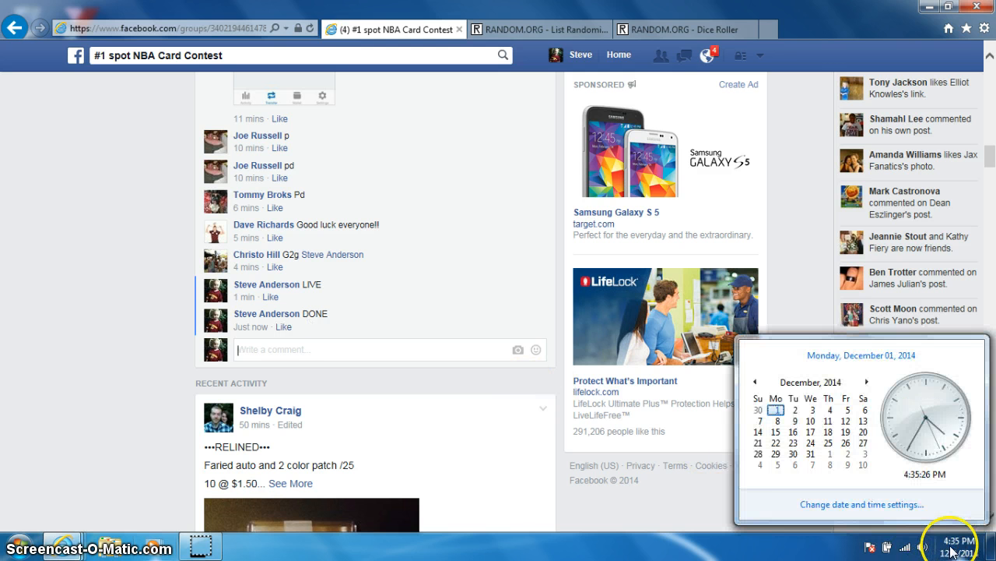